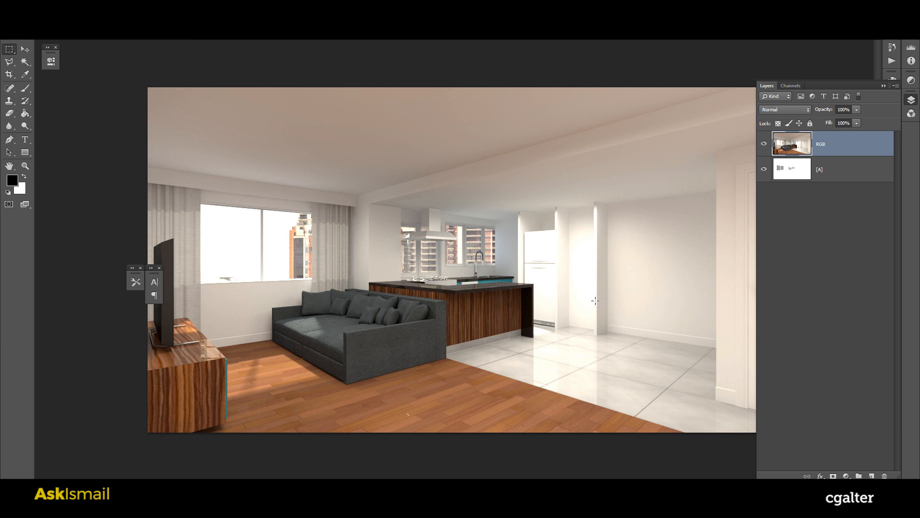
mouse_move(521, 255)
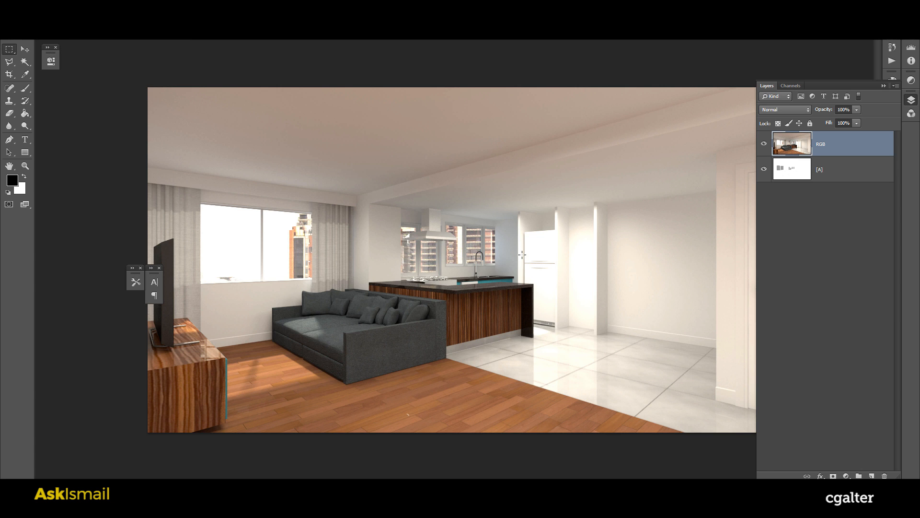
mouse_move(214, 72)
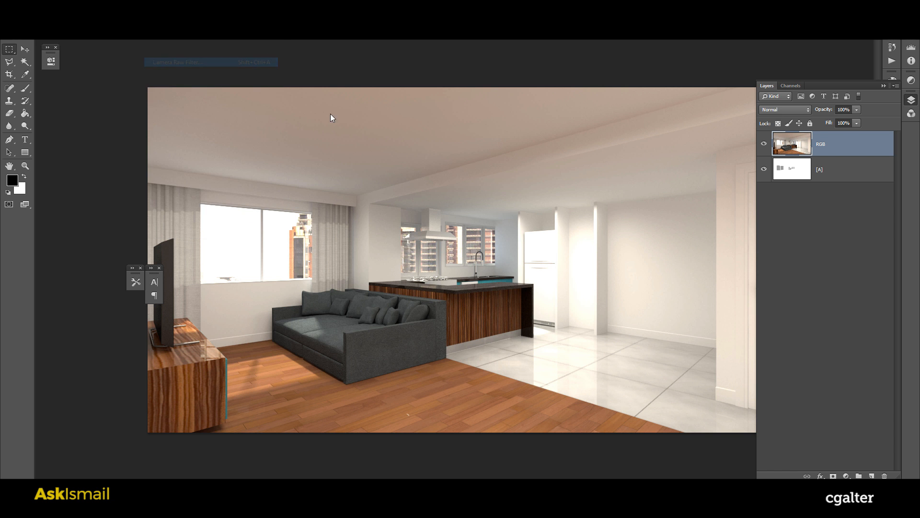
Bring the interior EXR render into the Camera Raw filter dialog.
left_click(176, 61)
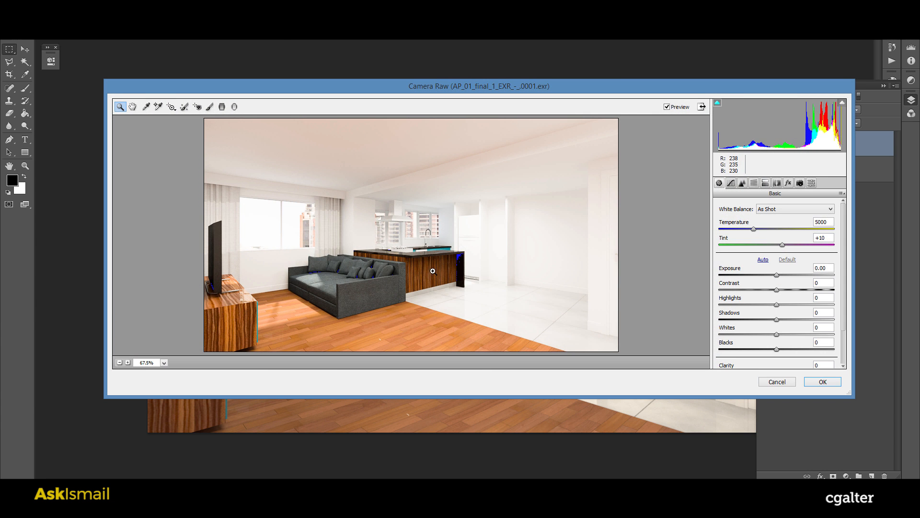
mouse_move(469, 284)
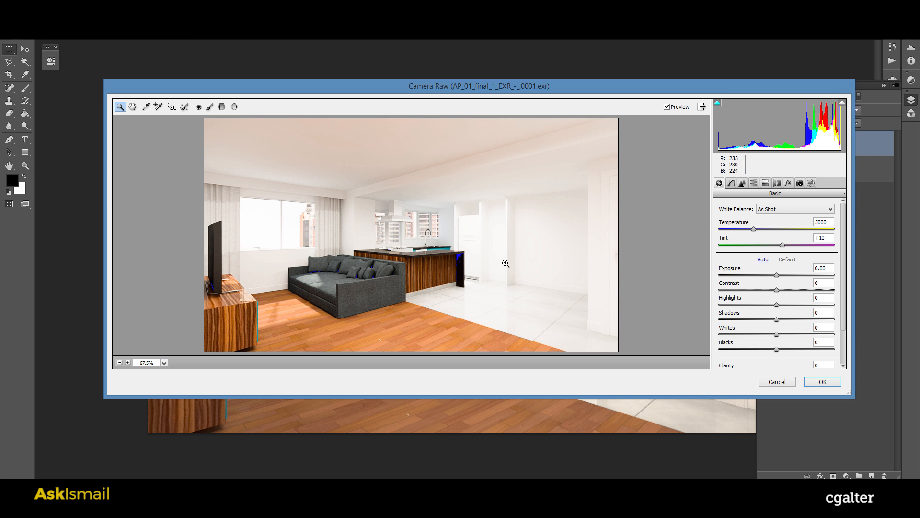
mouse_move(463, 234)
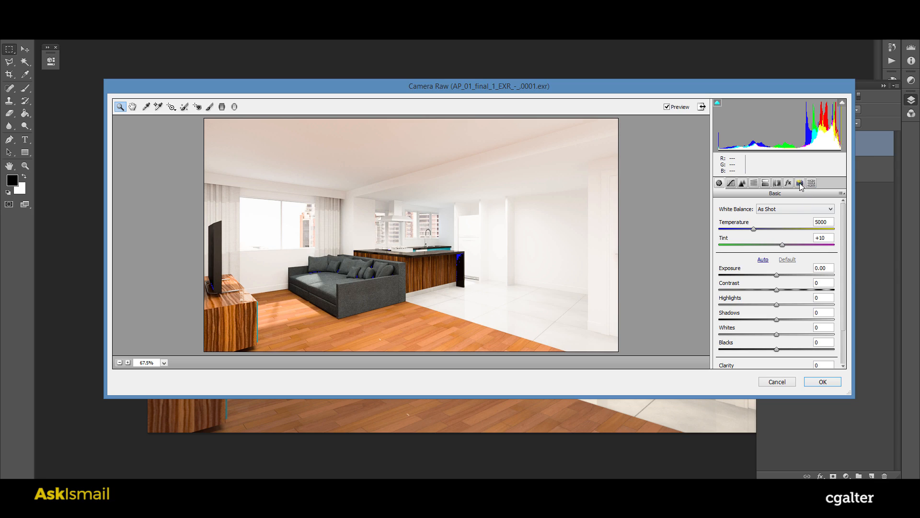
Choose the 2010 process version in Camera Calibration, restoring Recovery, Fill Light and Brightness.
left_click(800, 182)
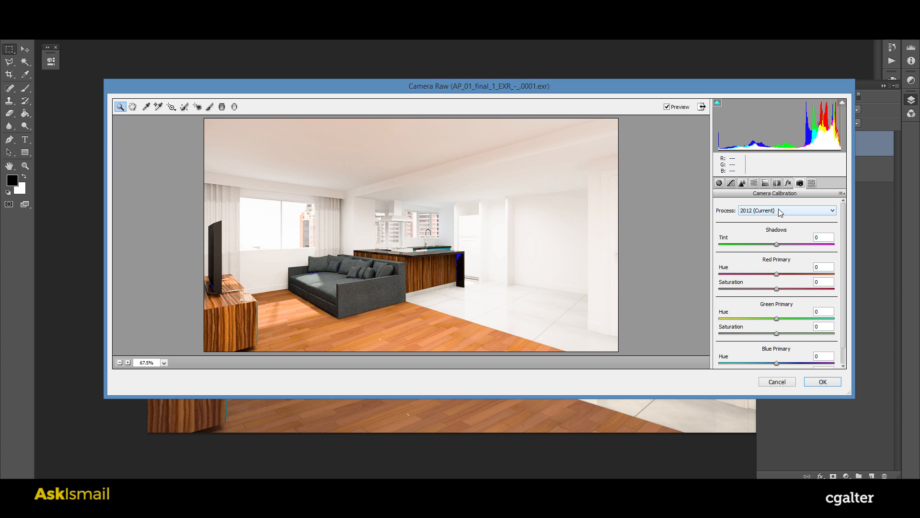
left_click(787, 210)
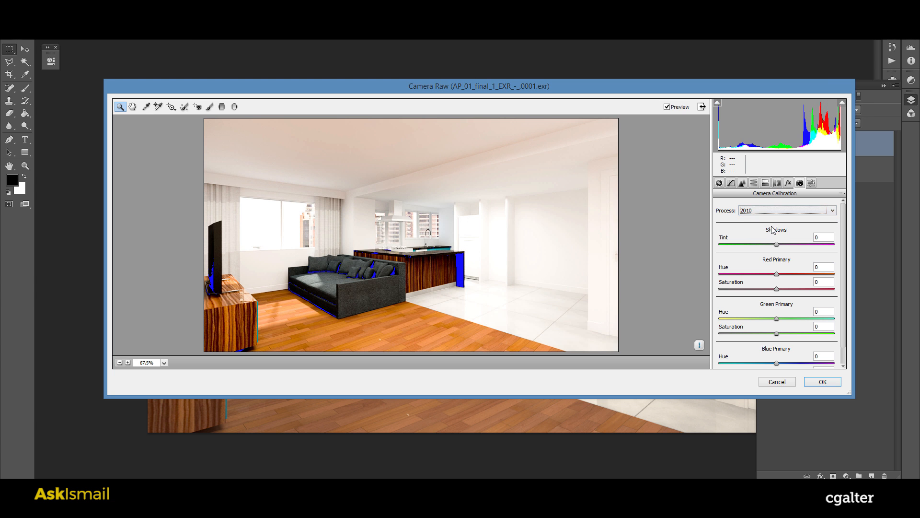
left_click(787, 210)
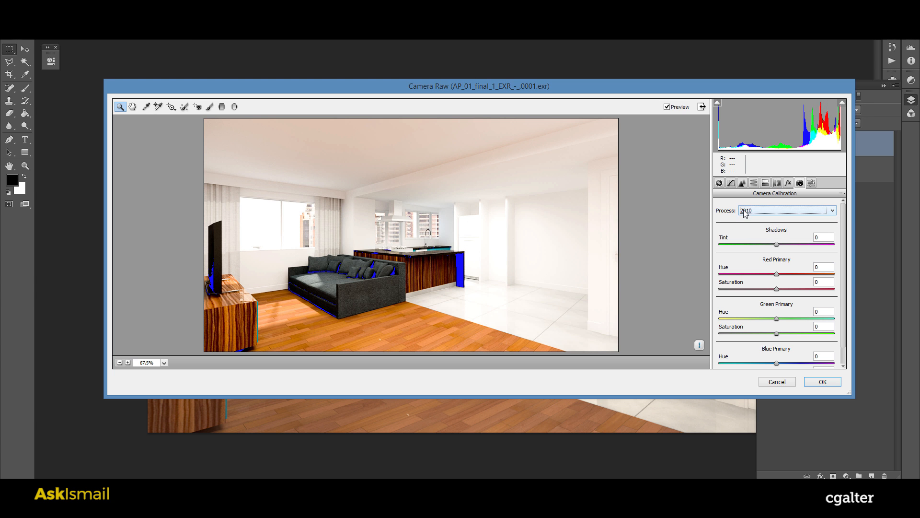
left_click(719, 182)
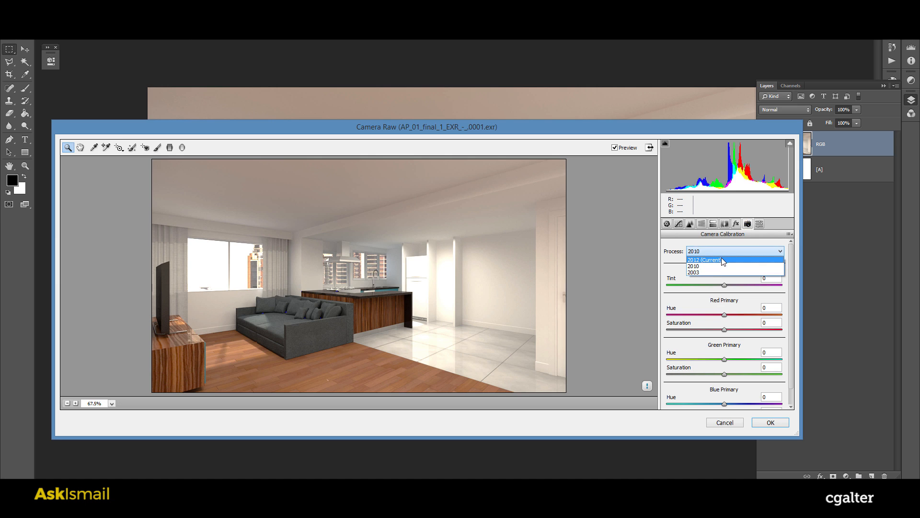
left_click(692, 266)
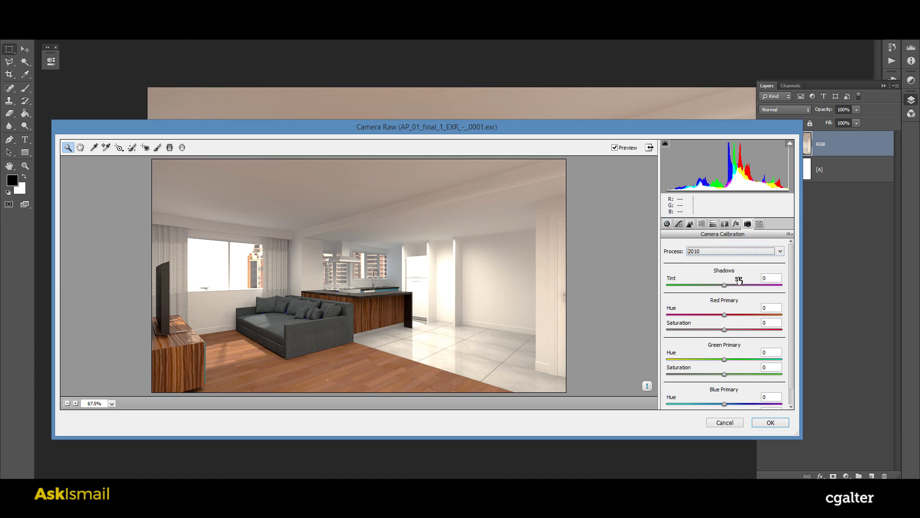
left_click(666, 223)
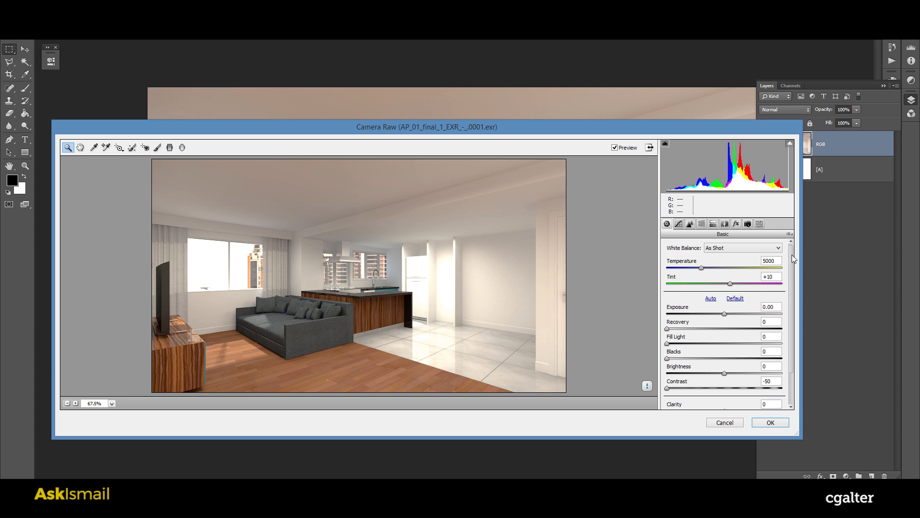
Reset the render to Camera Raw Defaults from the Basic panel flyout menu.
scroll("down", 3)
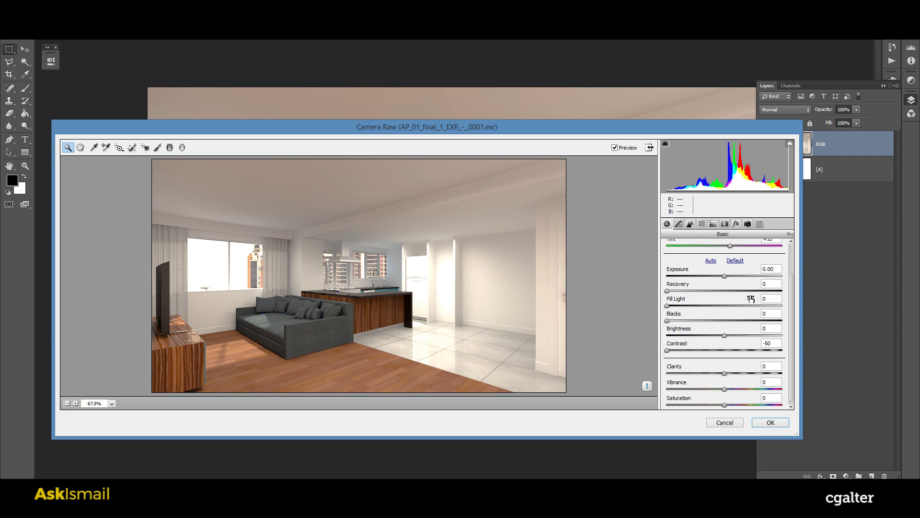
mouse_move(708, 293)
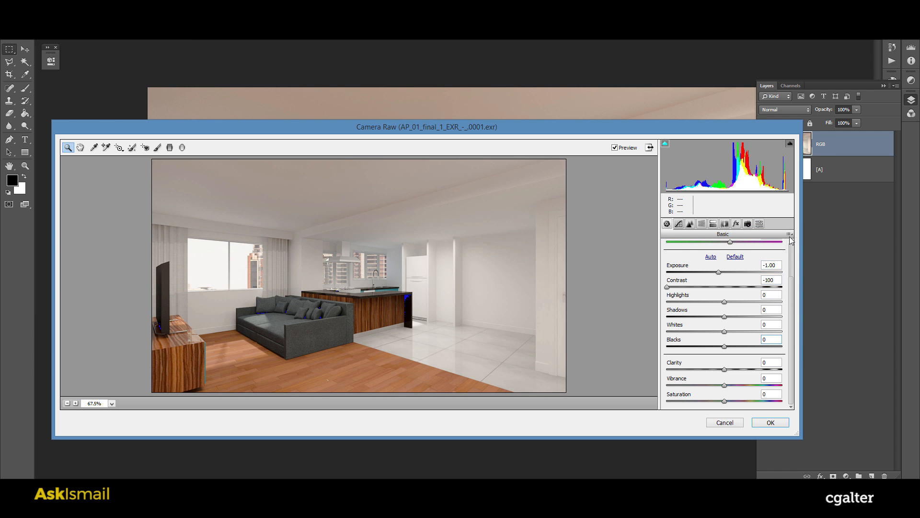
left_click(789, 234)
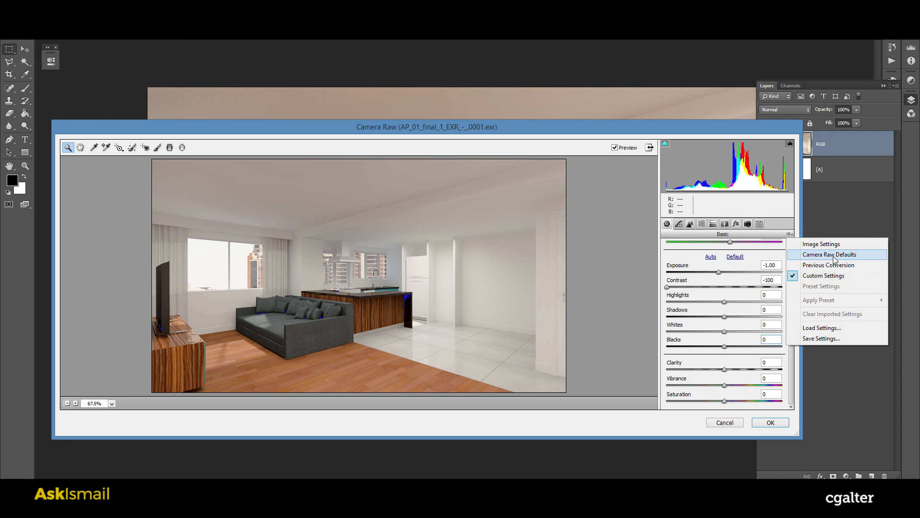
left_click(689, 223)
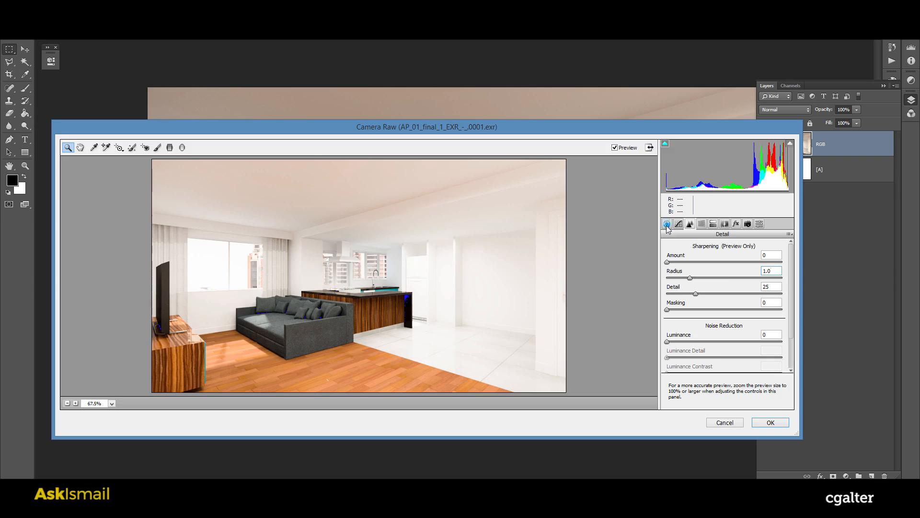
Pull the render's contrast down to -73 and exposure to -1.35 in the Basic panel.
left_click(666, 223)
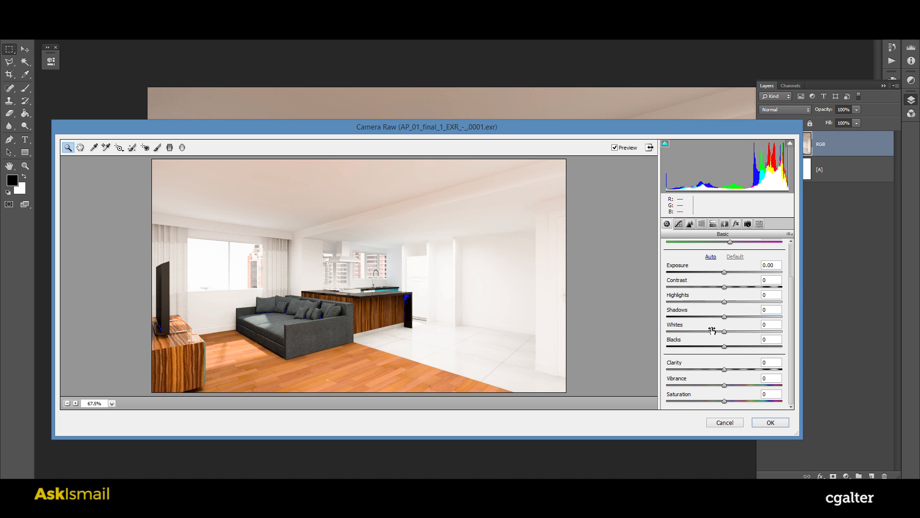
mouse_move(693, 345)
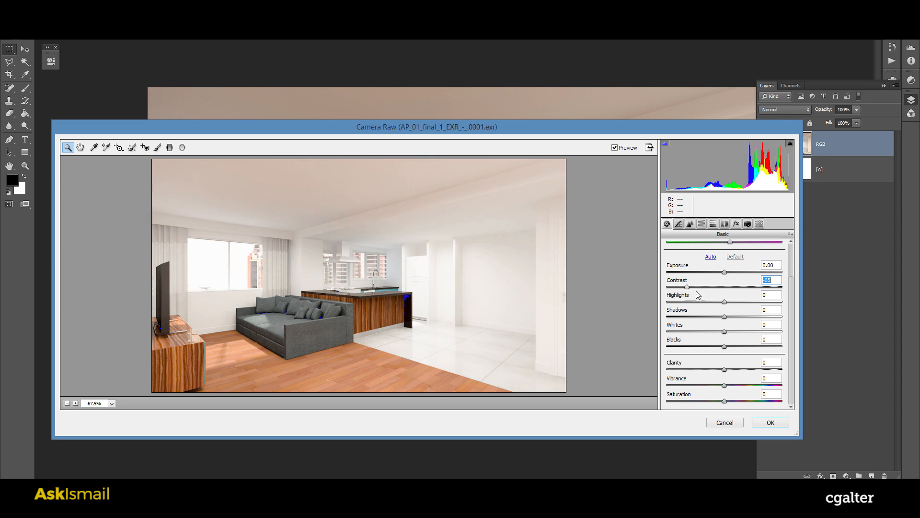
left_click_drag(686, 287, 725, 286)
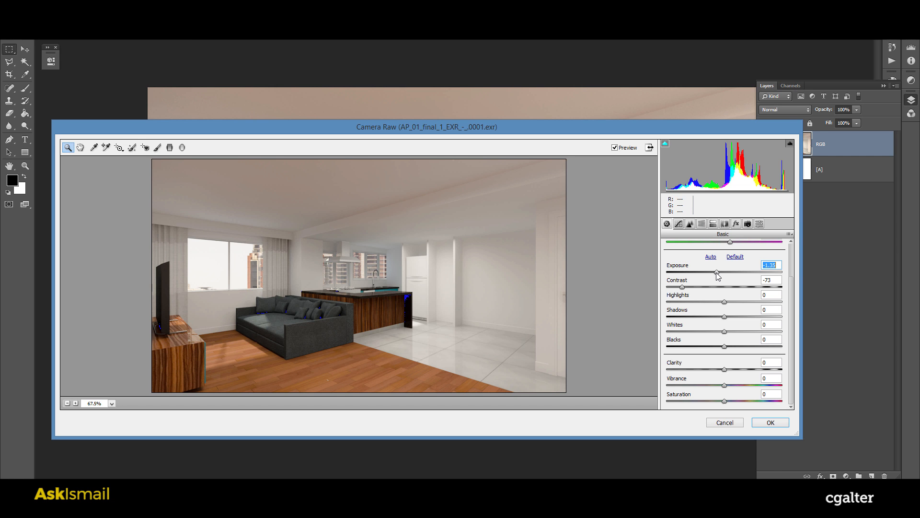
mouse_move(727, 349)
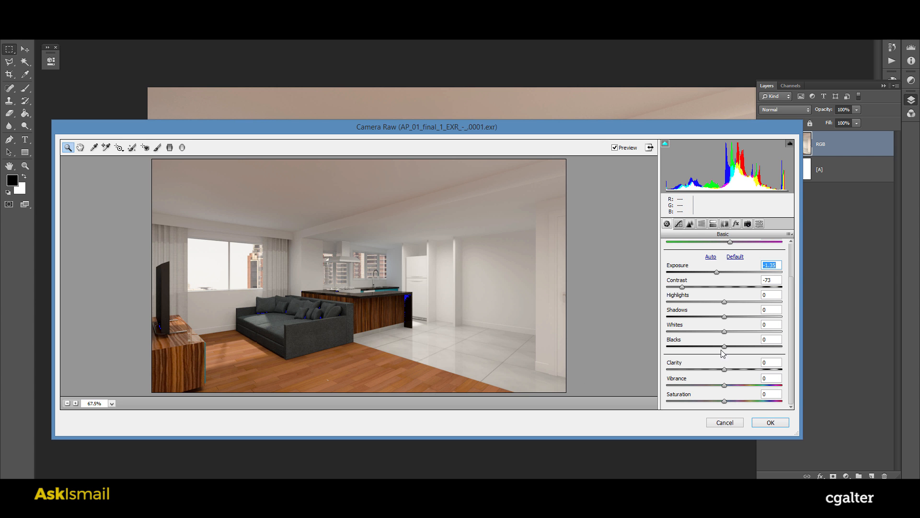
Set blacks to +33, exposure to -0.50, and raise highlights until the window stops clipping.
left_click_drag(725, 347, 730, 346)
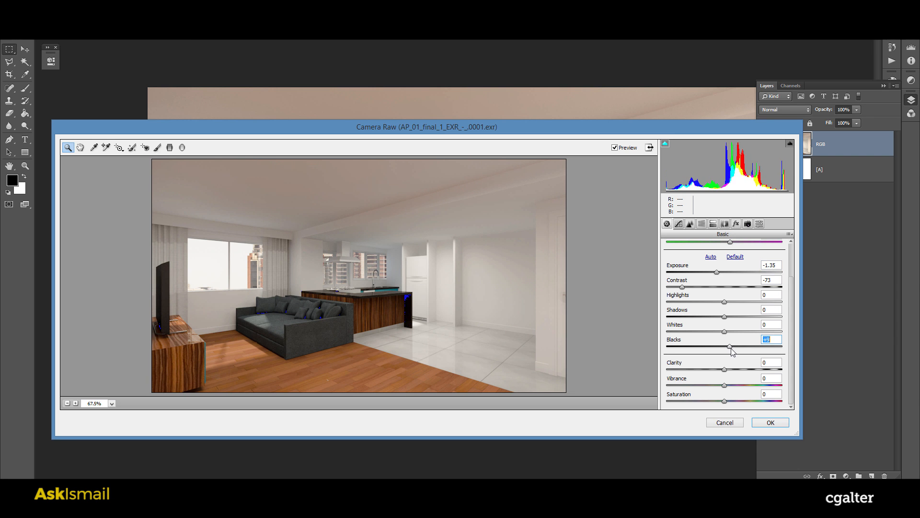
left_click_drag(731, 348, 731, 347)
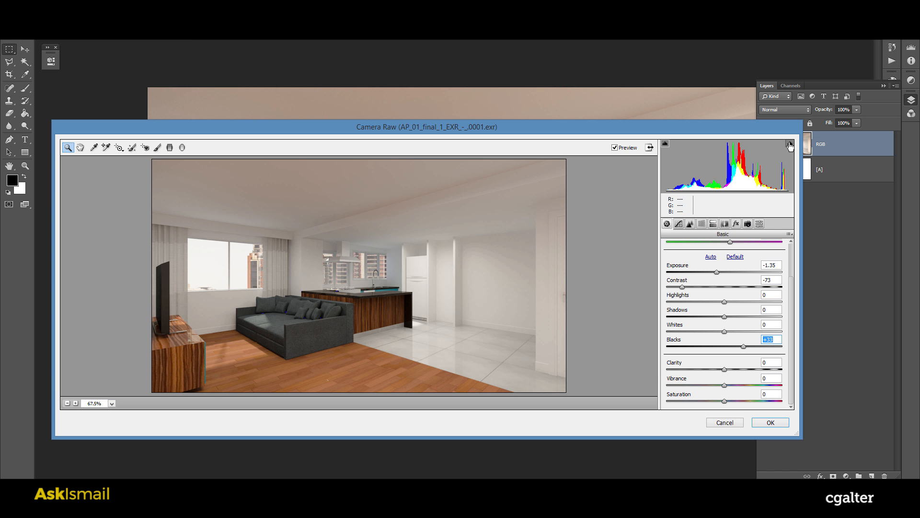
left_click_drag(717, 272, 735, 272)
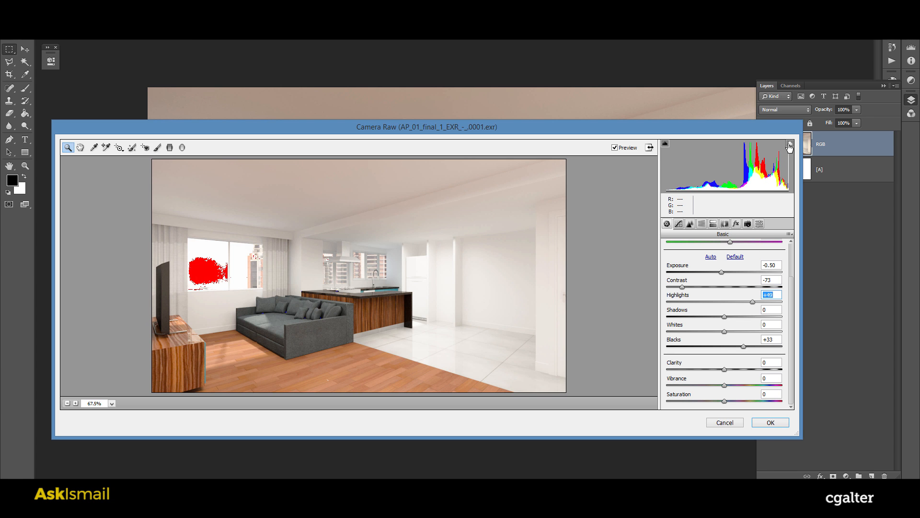
mouse_move(754, 306)
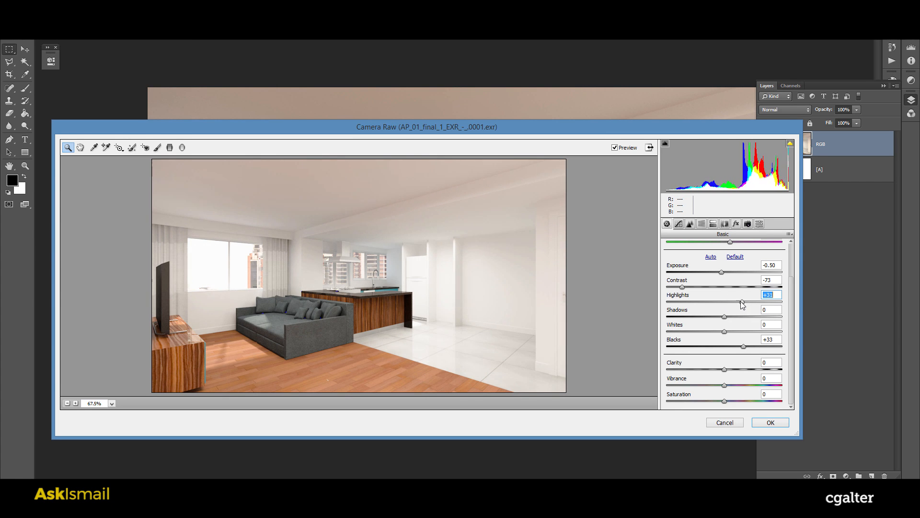
left_click_drag(742, 302, 739, 302)
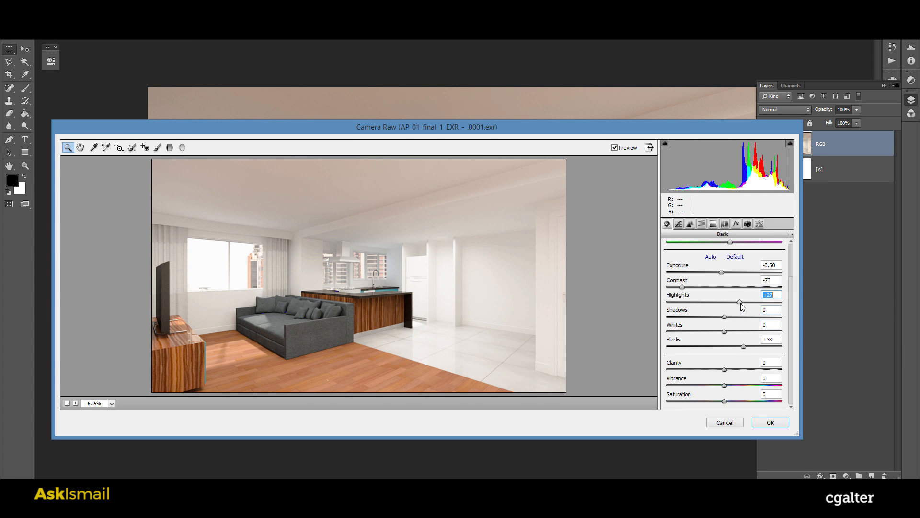